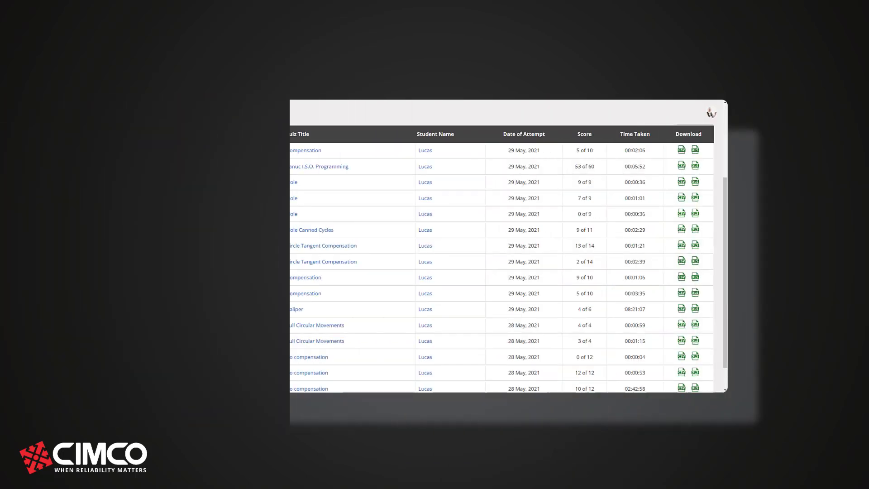
Show the Create menu with its Book, Chapter and Page options
{"action": "left_click", "coordinate": [318, 166]}
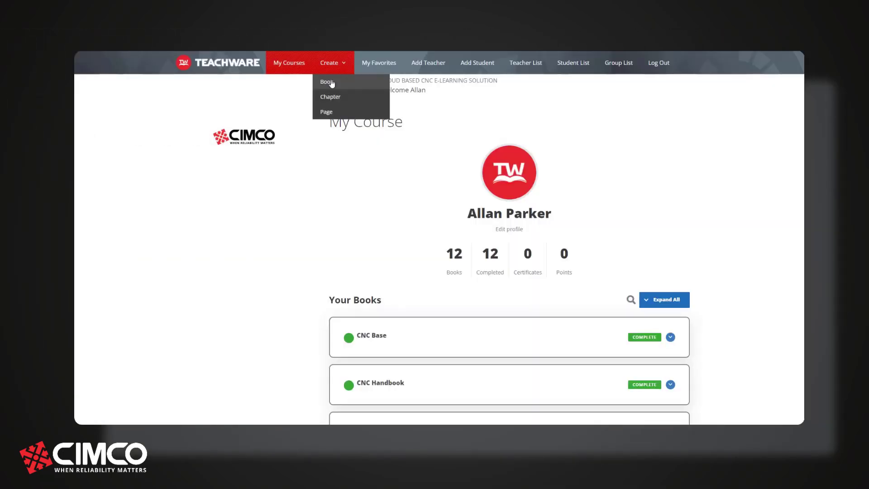
Create a new page in the PLC book's introduction chapter via Book Builder
{"action": "left_click", "coordinate": [326, 81]}
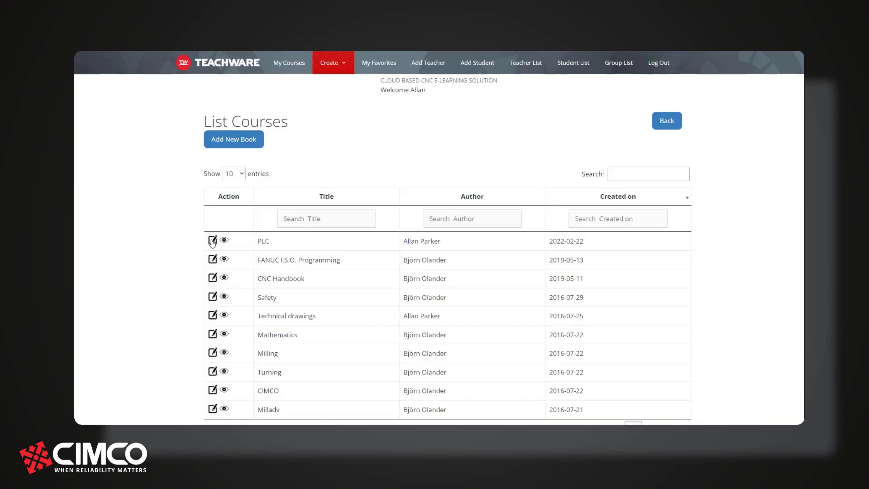
{"action": "left_click", "coordinate": [211, 241]}
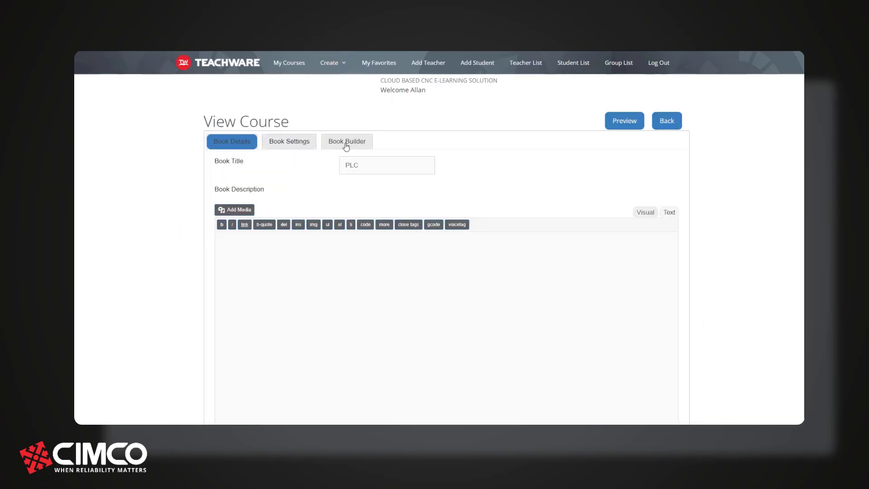
{"action": "left_click", "coordinate": [346, 141]}
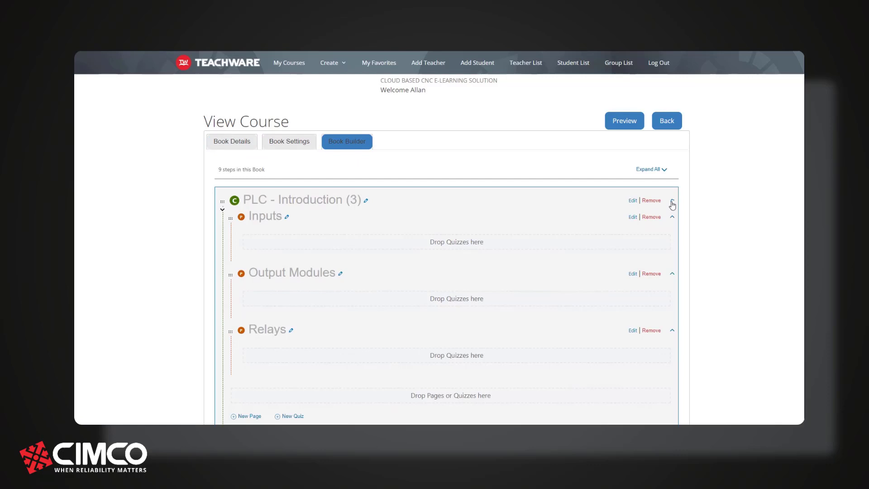
{"action": "left_click", "coordinate": [245, 415]}
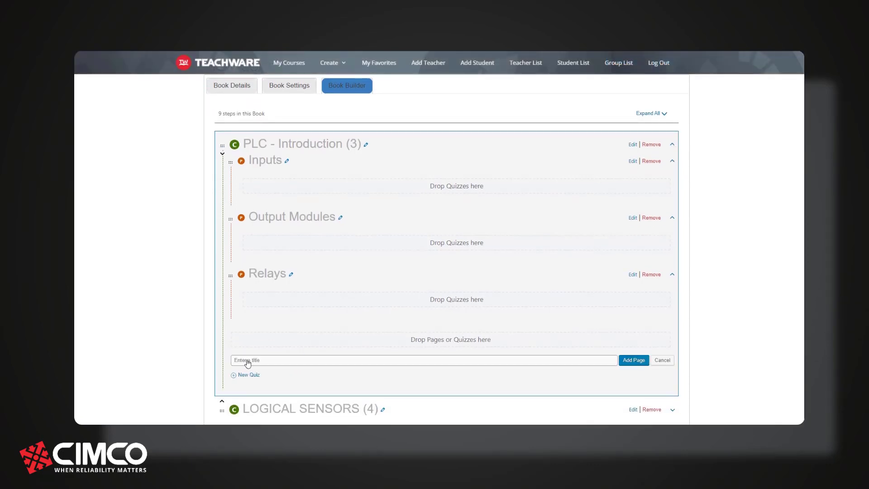
{"action": "left_click", "coordinate": [633, 359]}
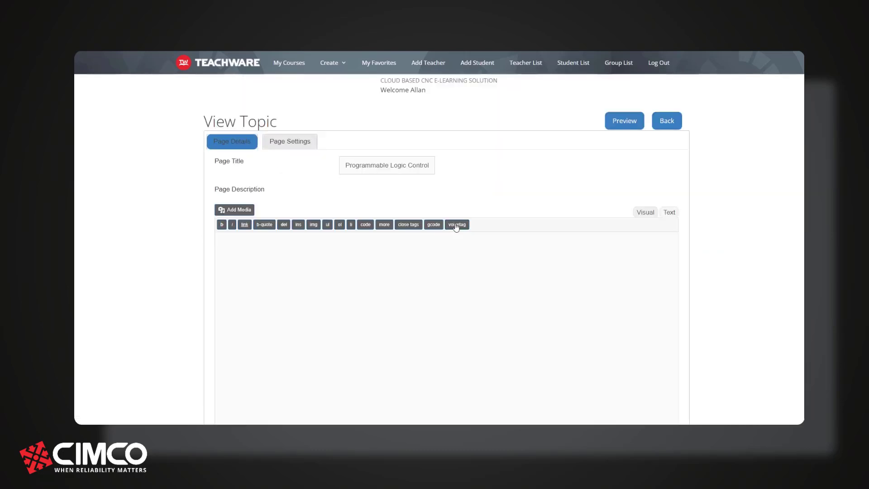
Fill the Programmable Logic Controllers page with description text and an image, save it and move it to the top
{"action": "left_click", "coordinate": [456, 224]}
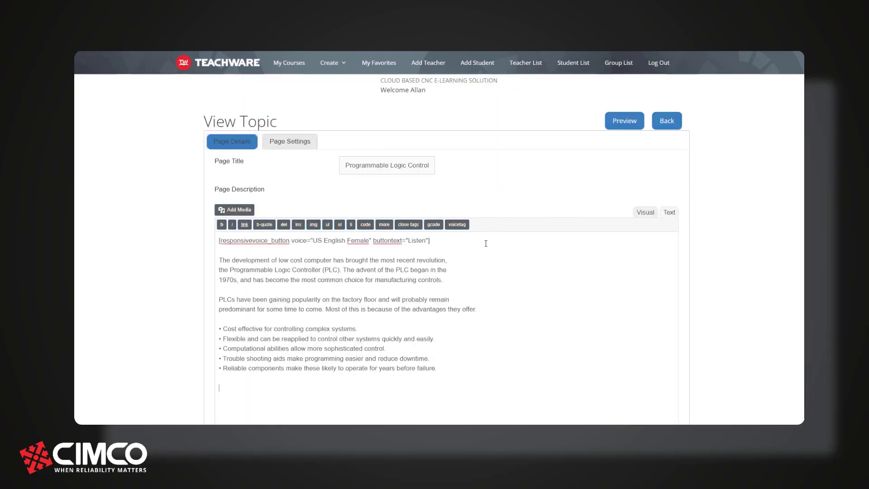
{"action": "left_click", "coordinate": [233, 209]}
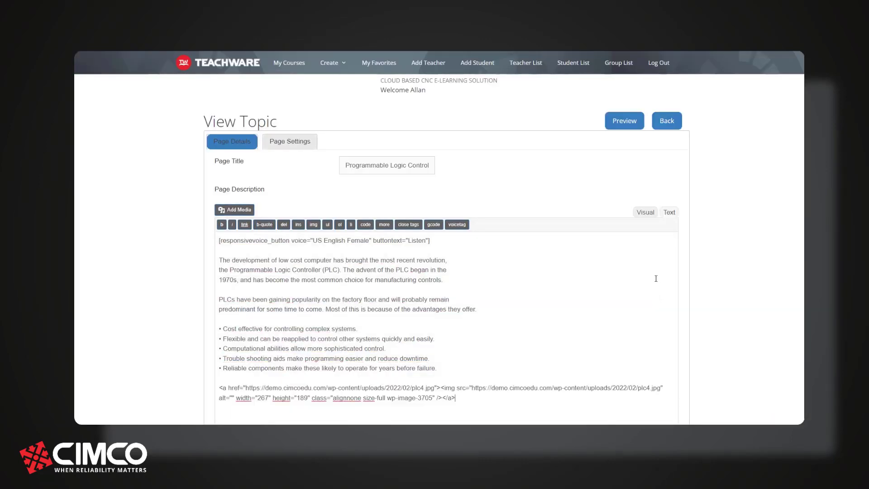
{"action": "left_click", "coordinate": [666, 120]}
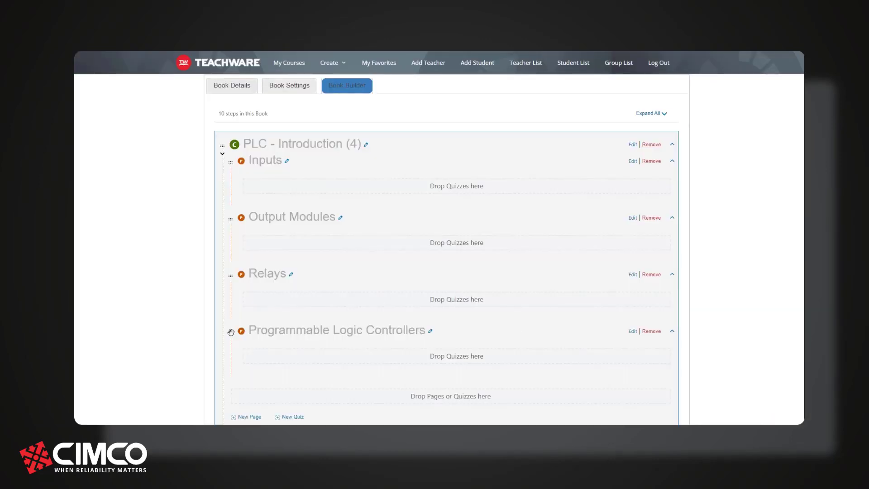
{"action": "left_click_drag", "start_coordinate": [231, 331], "coordinate": [231, 169]}
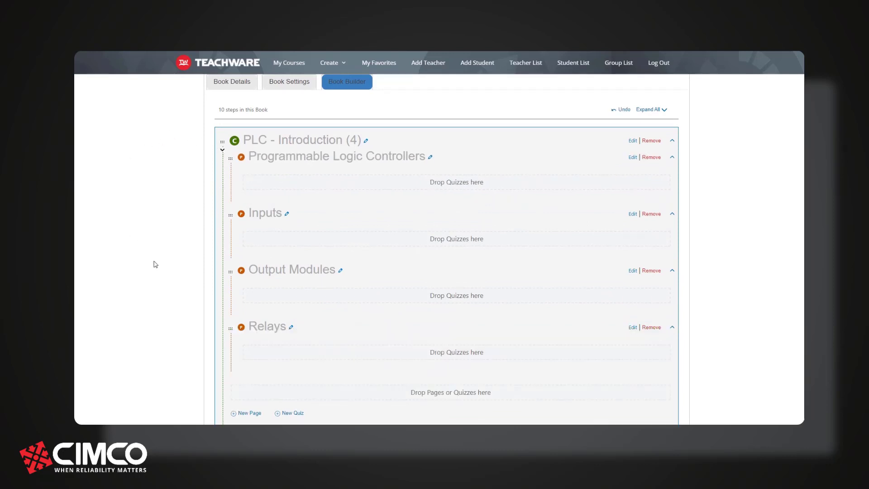
Review the PLC book's settings and return to the chapter structure to add a quiz
{"action": "left_click", "coordinate": [288, 82]}
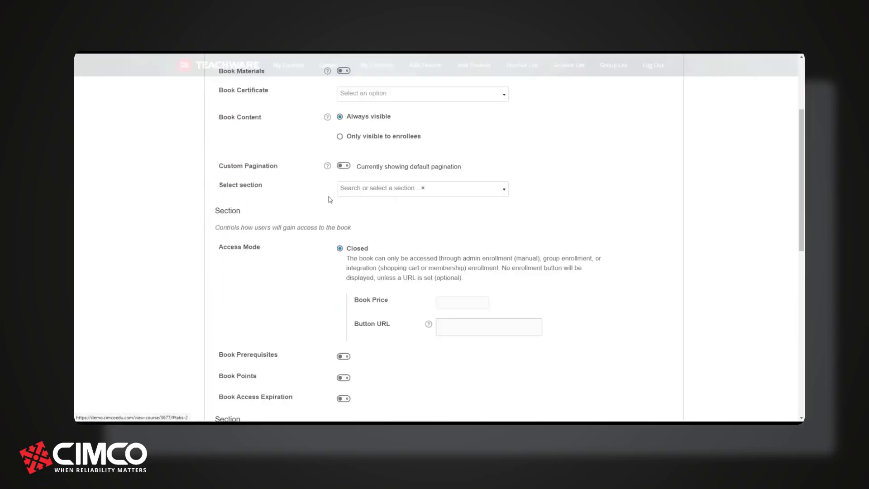
{"action": "left_click", "coordinate": [485, 62]}
{"action": "type", "text": "PLC"}
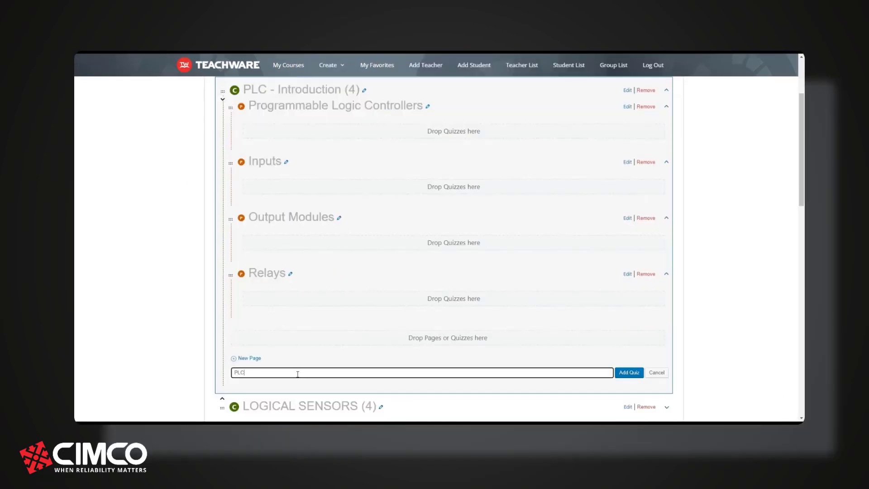
Create the quiz, review its question settings and preview the ISO milling programming page
{"action": "left_click", "coordinate": [628, 372]}
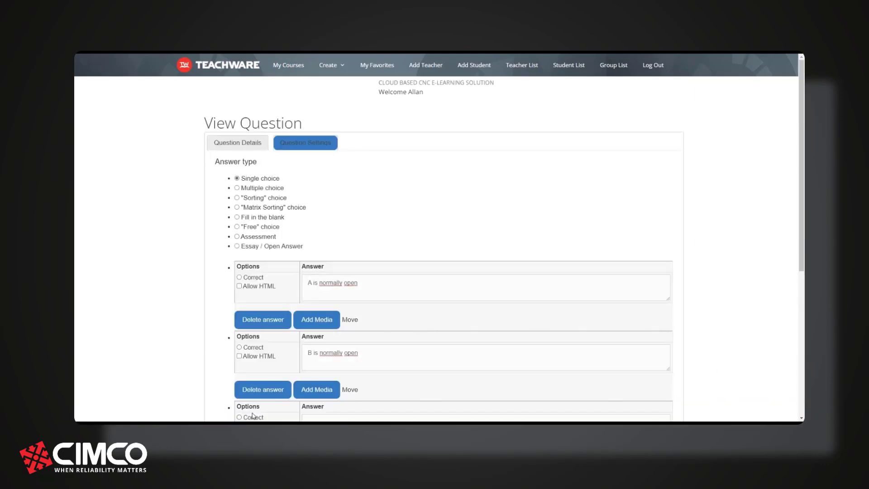
{"action": "scroll", "scroll_direction": "down", "scroll_amount": 3}
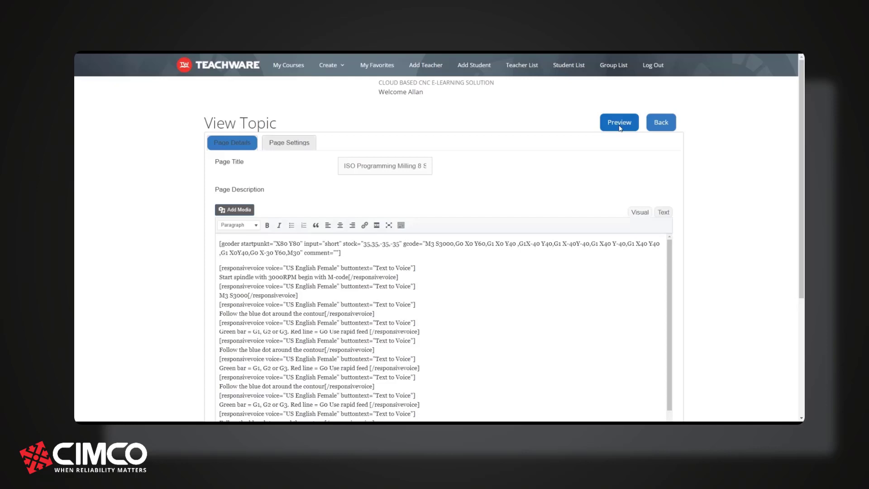
{"action": "left_click", "coordinate": [618, 122]}
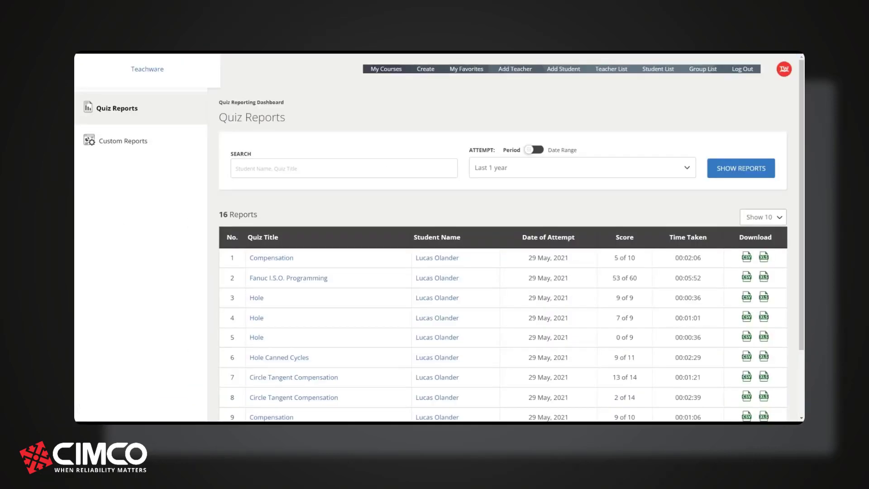
View the student's 13 of 14 Circle Tangent Compensation report with pass result, score and questions
{"action": "left_click", "coordinate": [293, 376]}
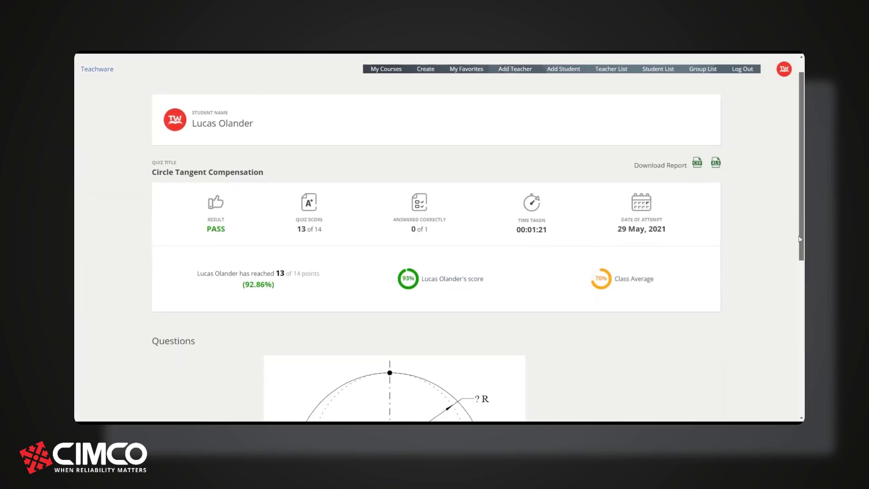
{"action": "scroll", "scroll_direction": "down", "scroll_amount": 3}
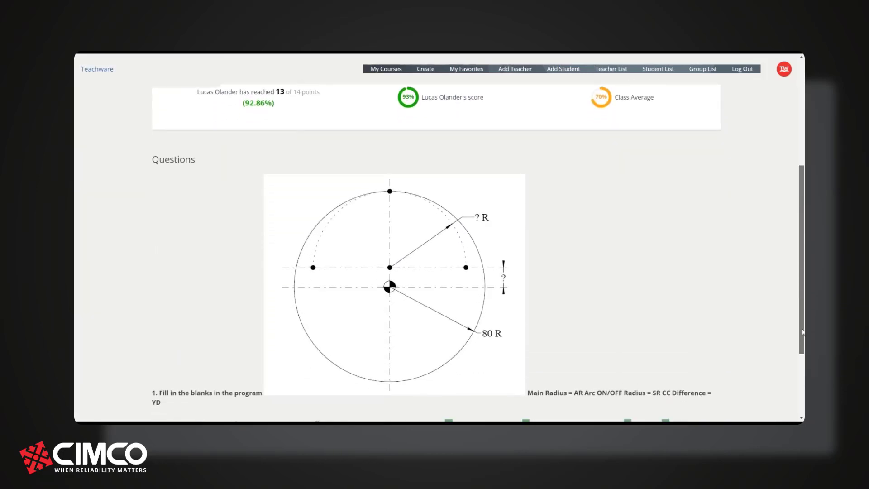
{"action": "scroll", "scroll_direction": "down", "scroll_amount": 3}
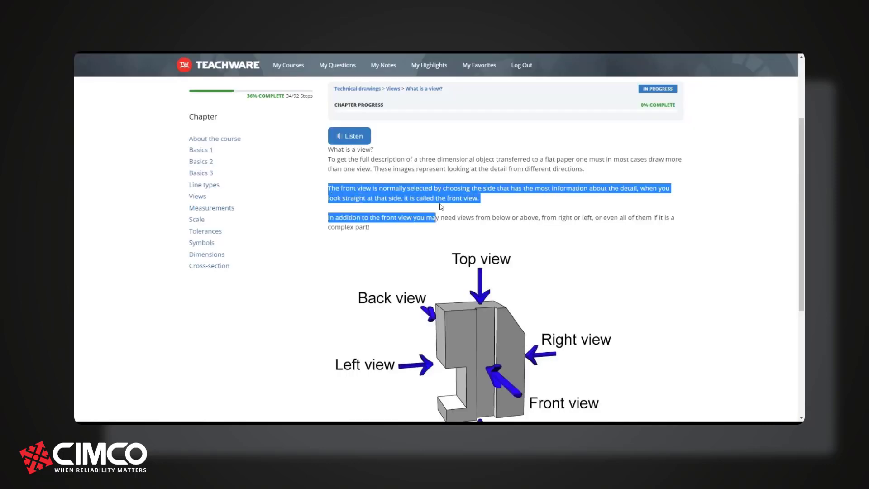
Highlight the two front view paragraphs and show them in My Highlights
{"action": "left_click_drag", "start_coordinate": [437, 206], "coordinate": [604, 232]}
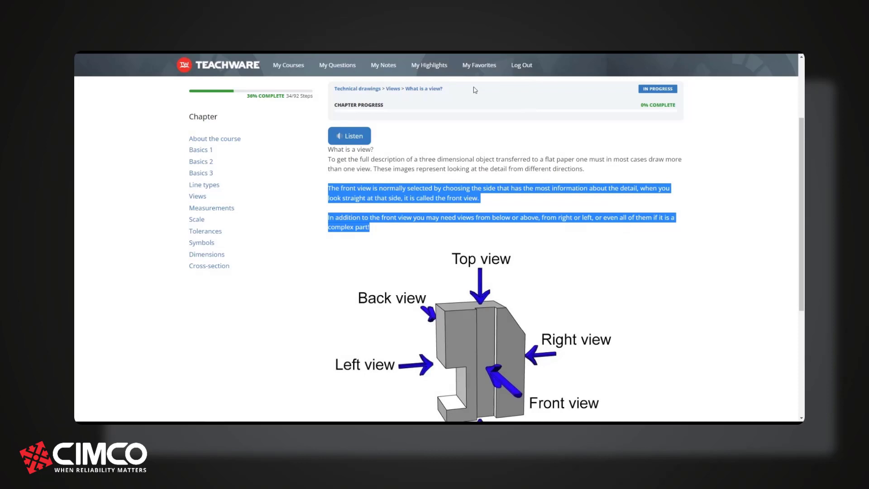
{"action": "left_click", "coordinate": [428, 65]}
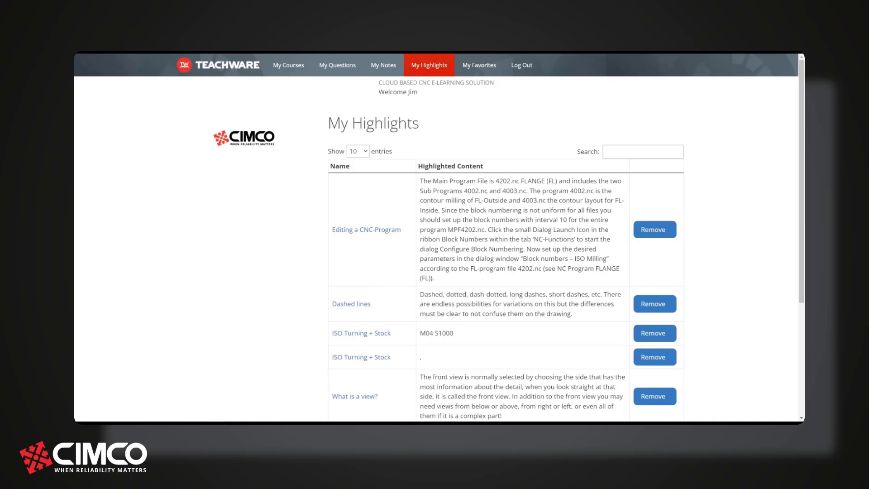
View My Notes and My Favorites, open the Technical drawings book, then return to My Courses
{"action": "left_click", "coordinate": [386, 65]}
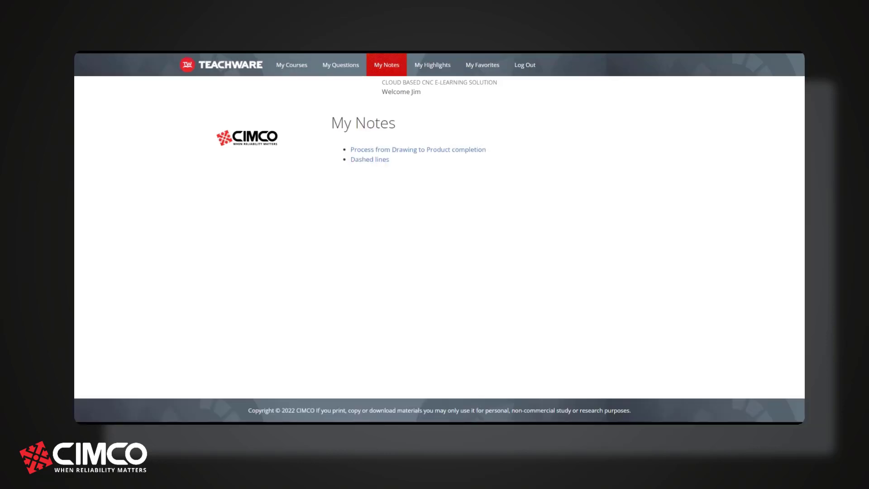
{"action": "left_click", "coordinate": [481, 65]}
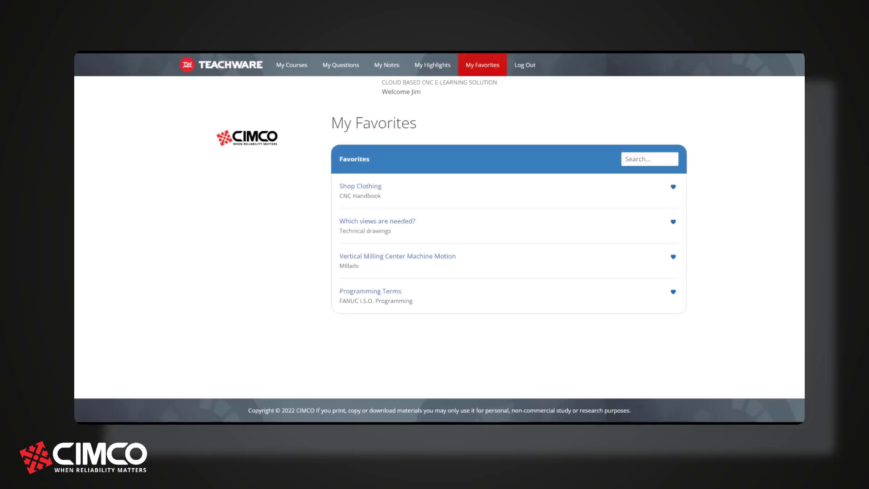
{"action": "left_click", "coordinate": [376, 221]}
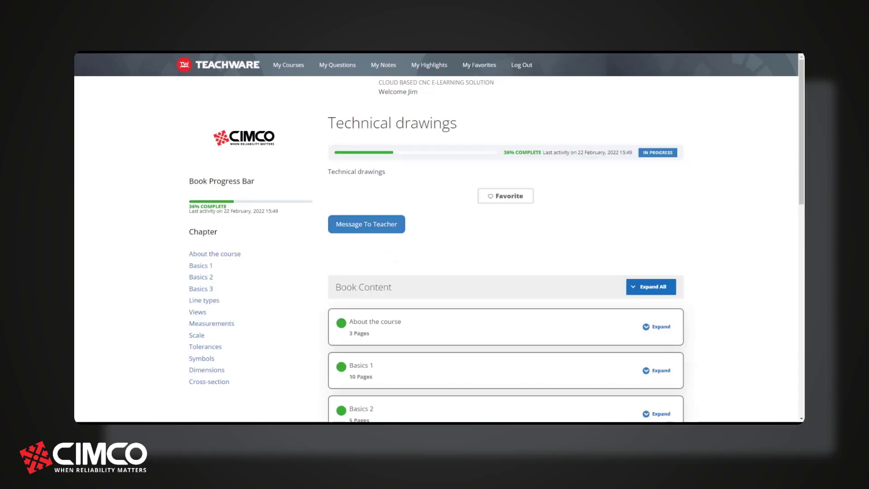
{"action": "left_click", "coordinate": [288, 66]}
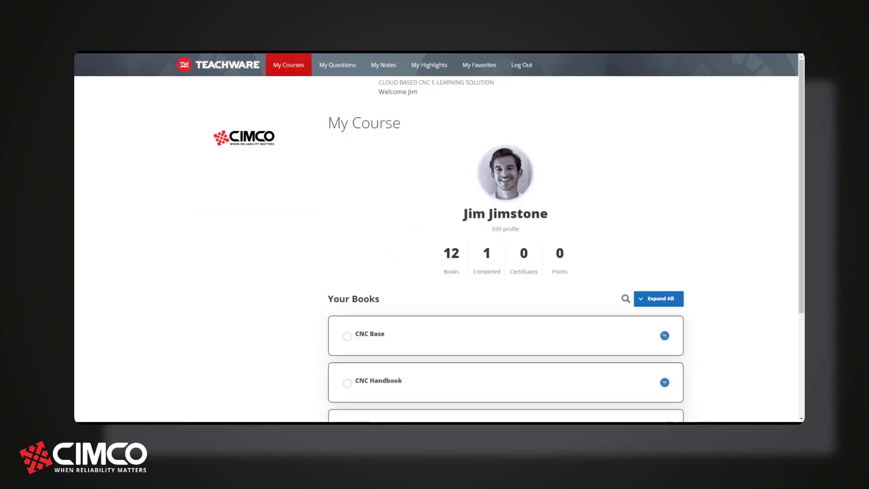